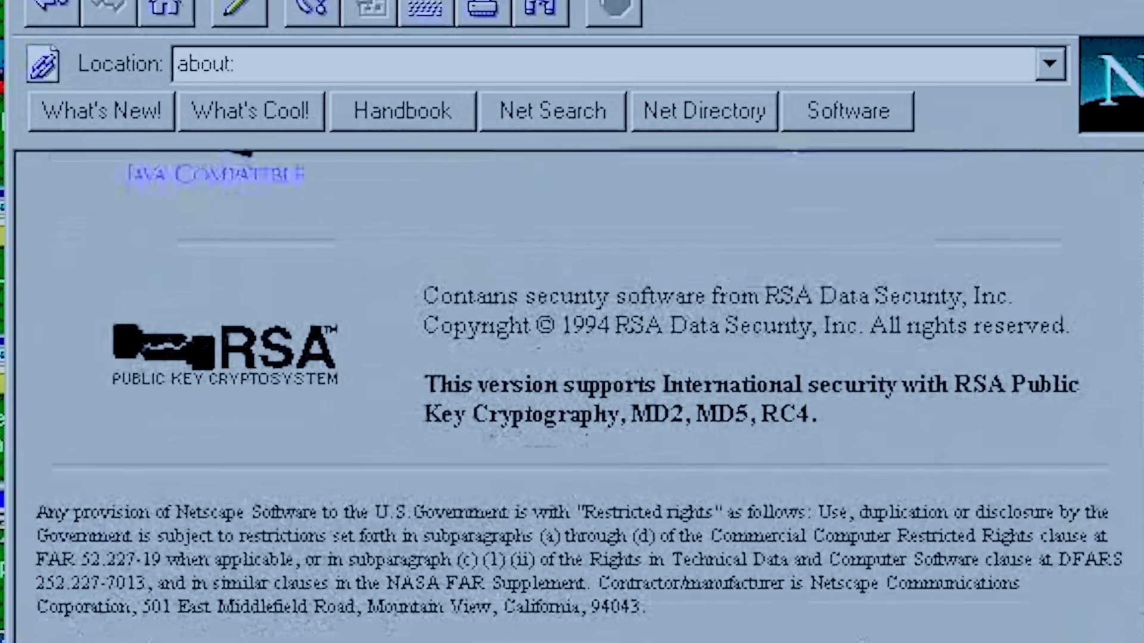
scroll(up, 3)
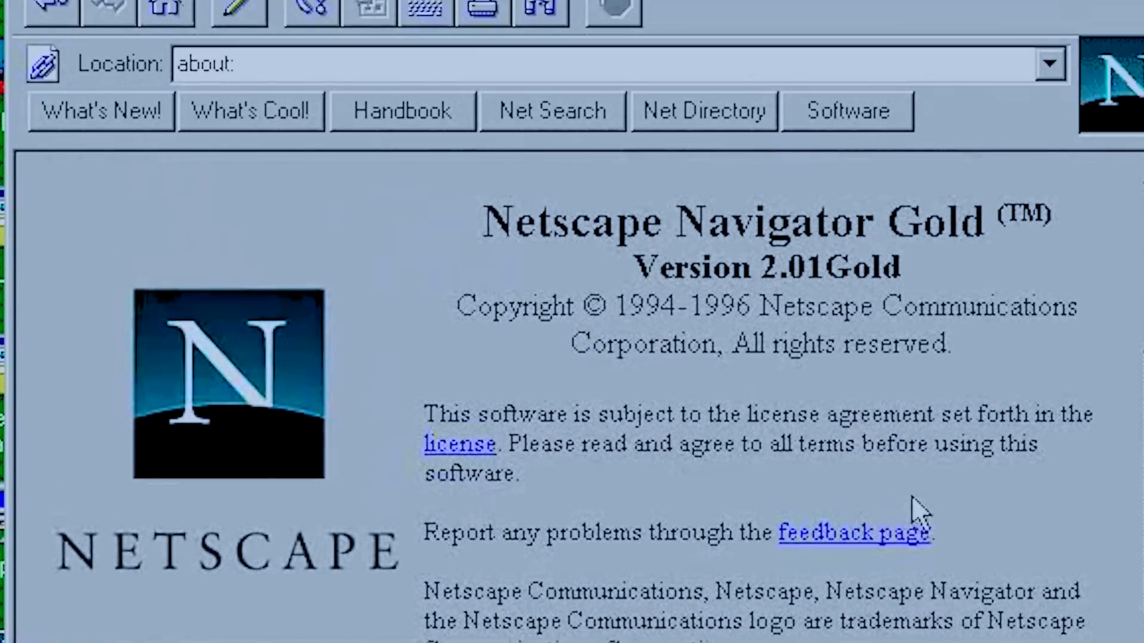
mouse_move(887, 543)
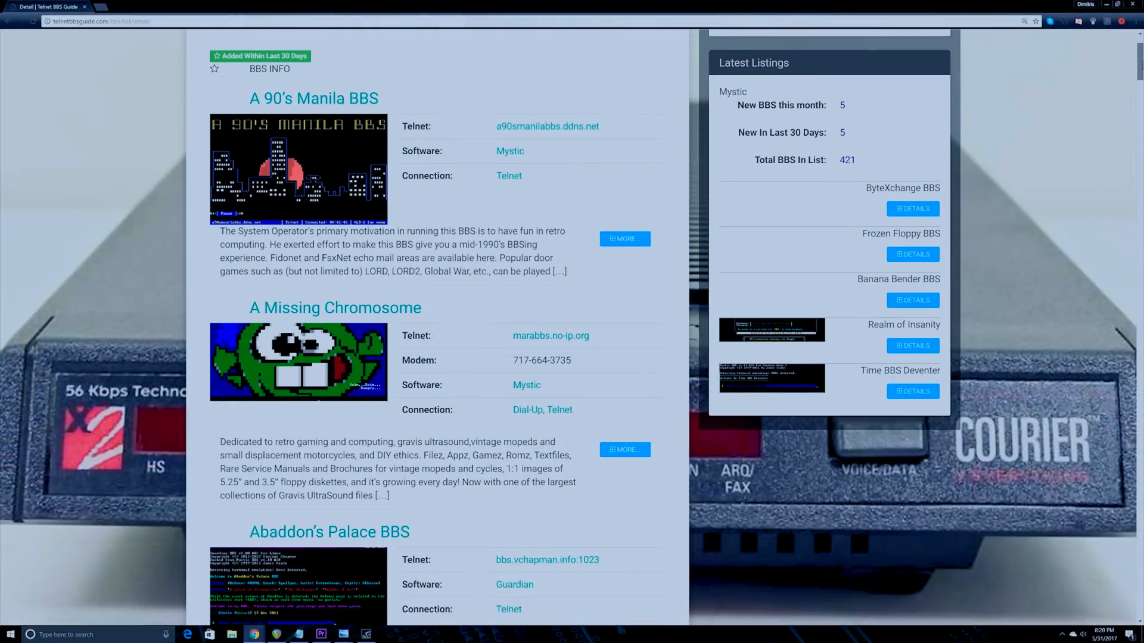
scroll(down, 3)
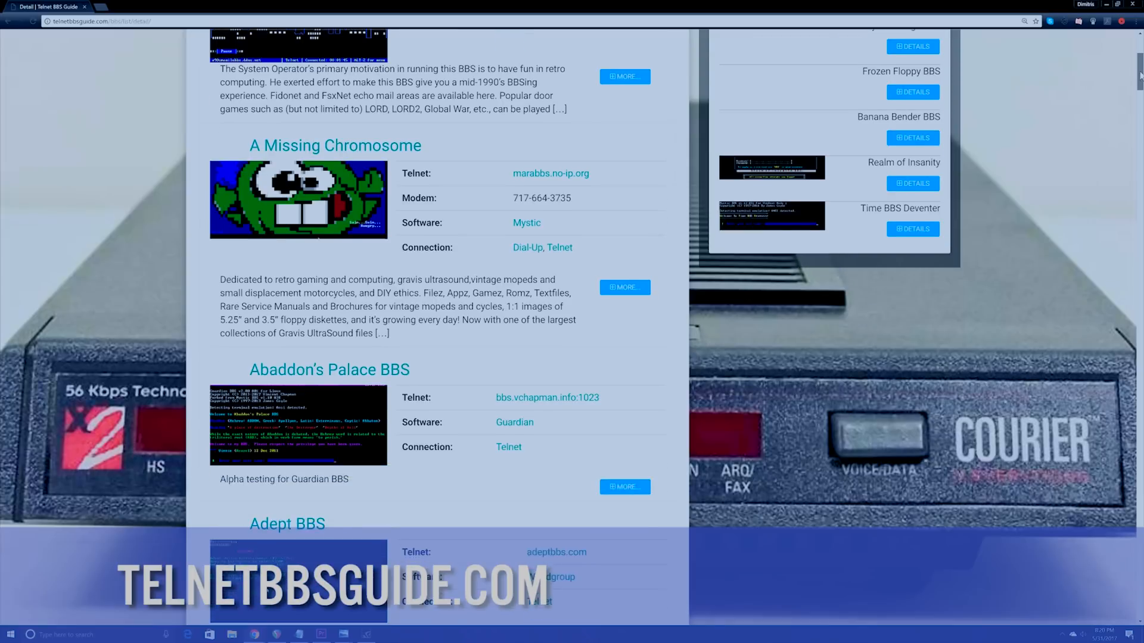
scroll(down, 3)
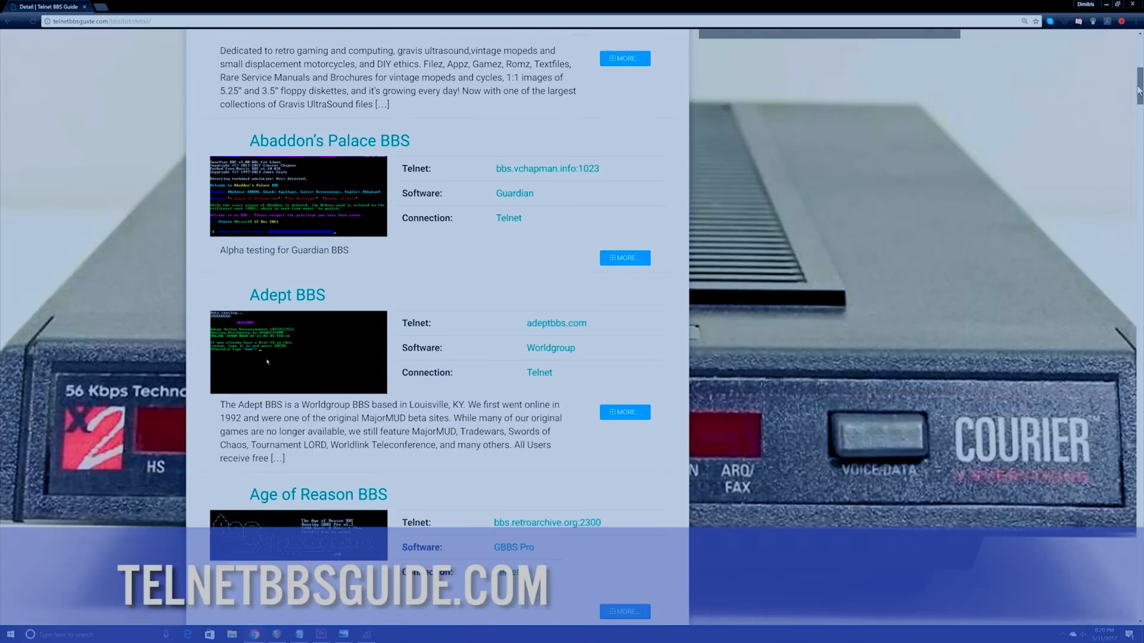
scroll(down, 3)
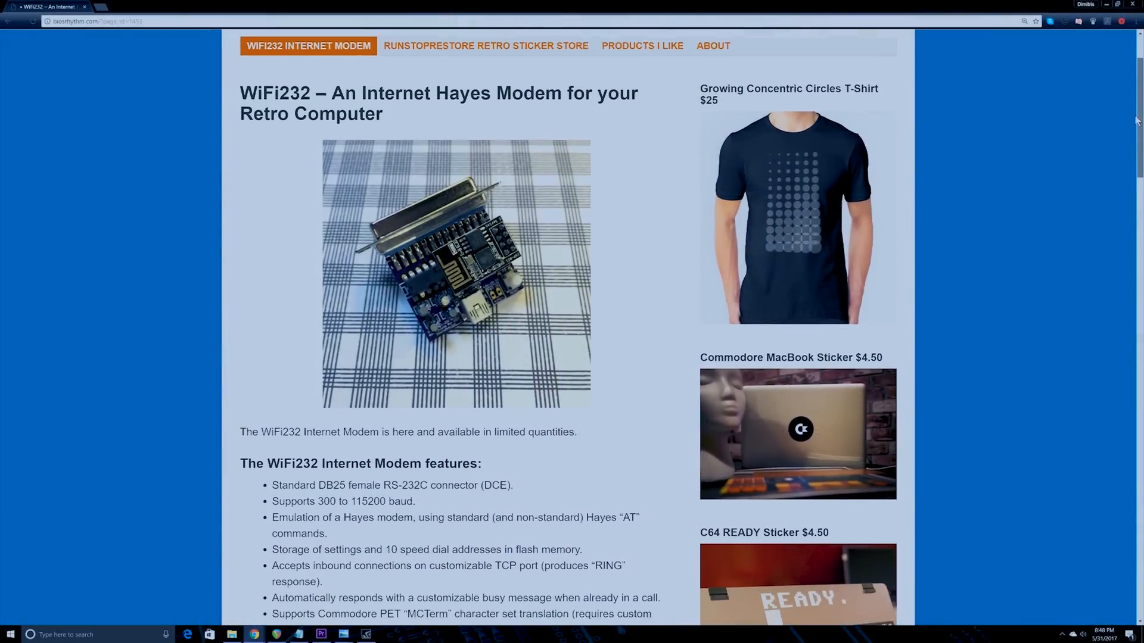
scroll(down, 3)
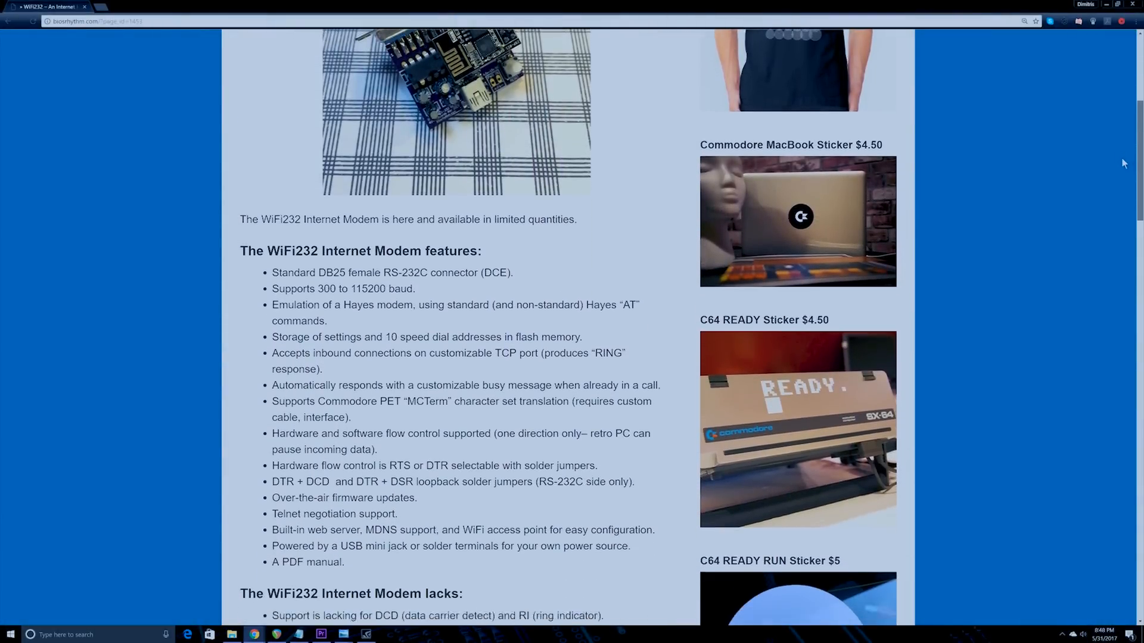
scroll(down, 3)
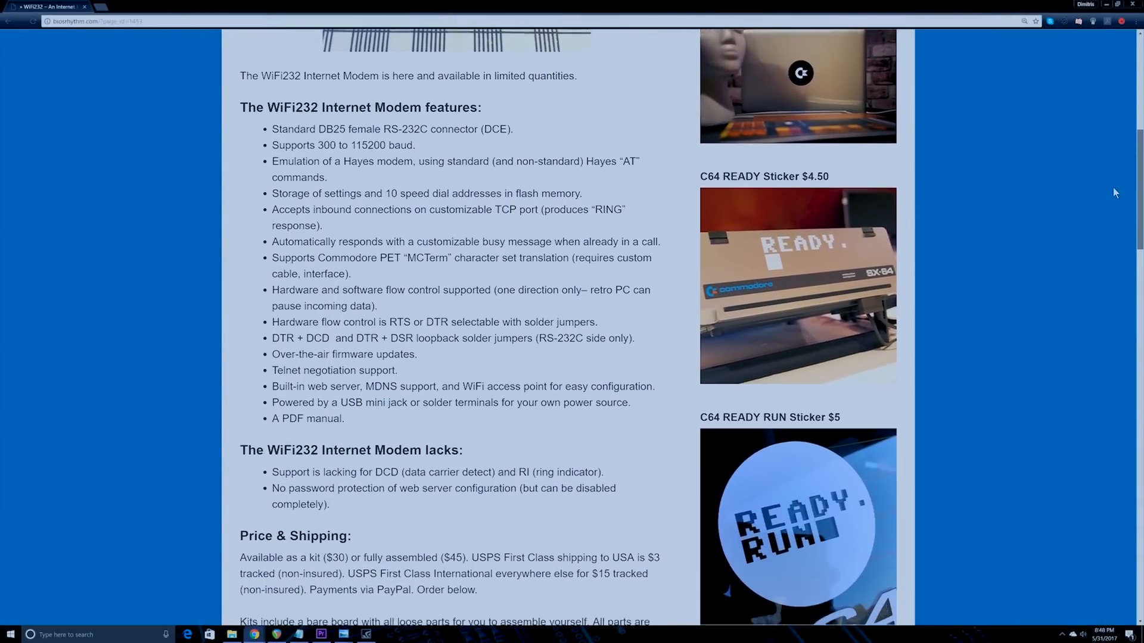